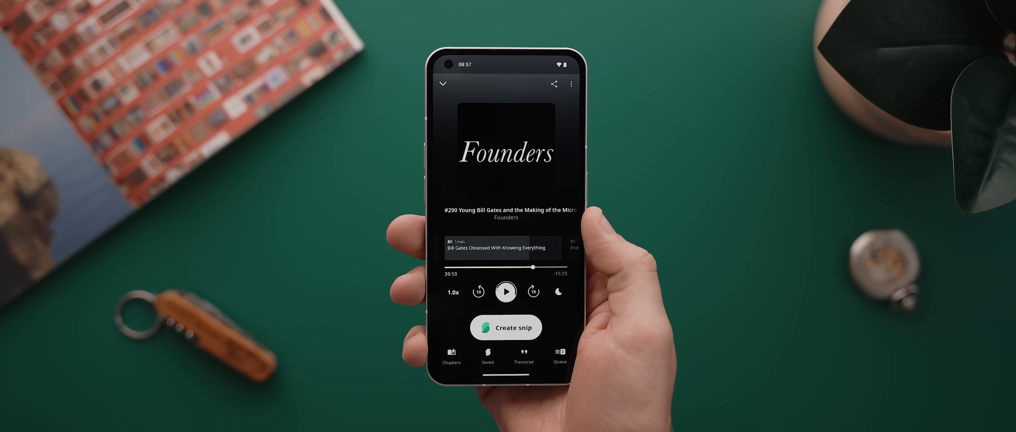
- Play the Founders episode "#290 Young Bill Gates and the Making of the Microsoft"
left_click(505, 292)
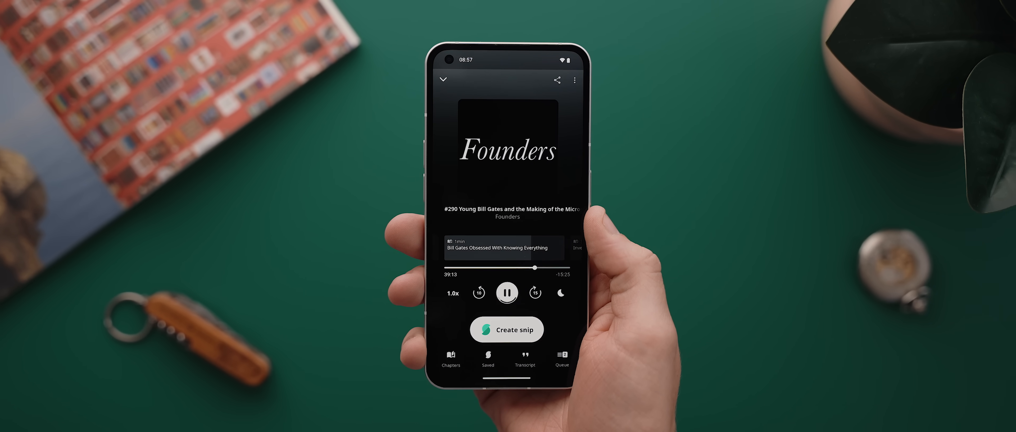